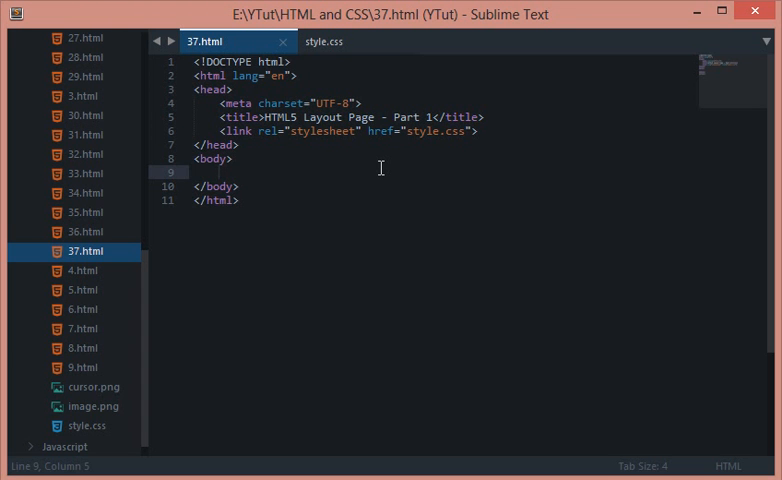
{"action": "mouse_move", "coordinate": [587, 204]}
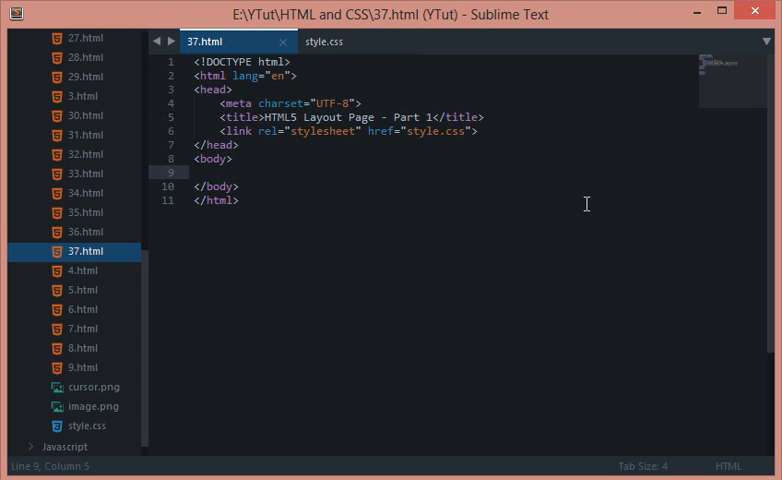
{"action": "mouse_move", "coordinate": [589, 206]}
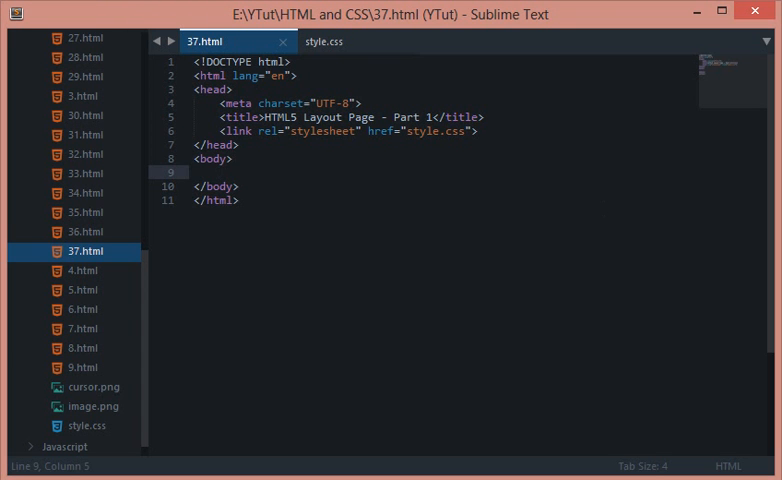
Type the HEADER / AD BANNER, NAV, CONTENT | SLIDER and FOOTER 1-3 rows in the body
{"action": "type", "text": "HEADER"}
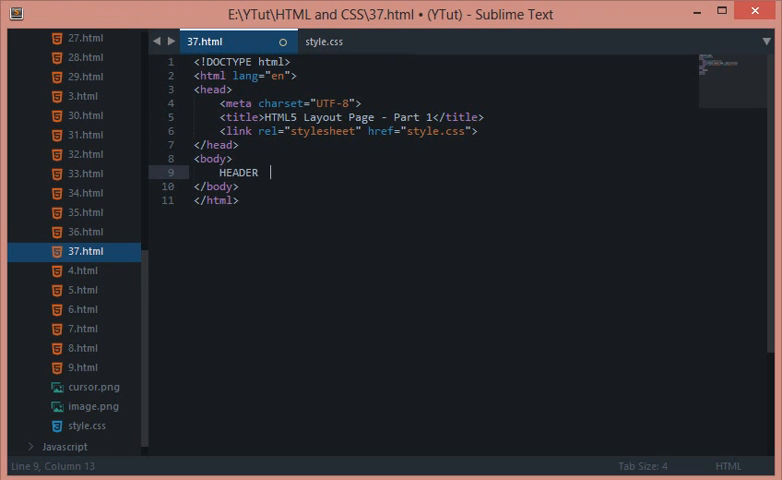
{"action": "type", "text": "AD BANNER"}
{"action": "type", "text": "---------------------------------"}
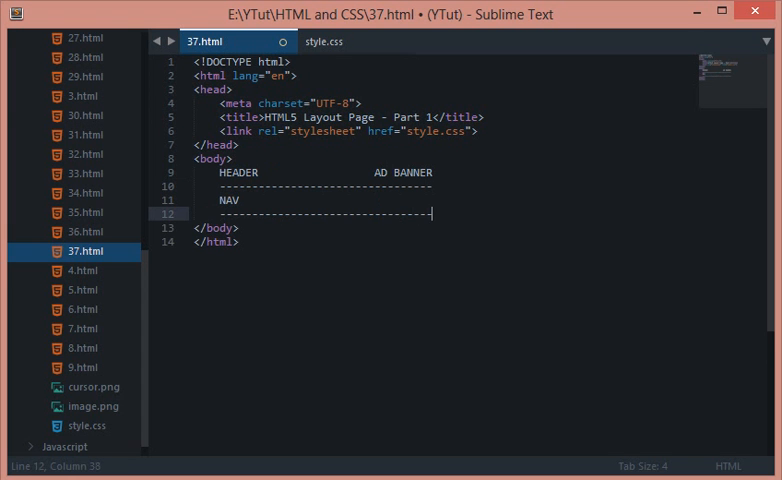
{"action": "key", "text": "Enter"}
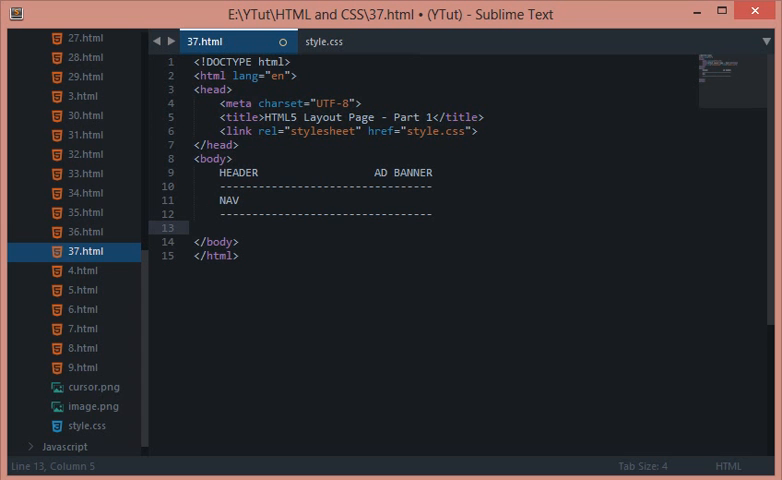
{"action": "type", "text": "CONTENT"}
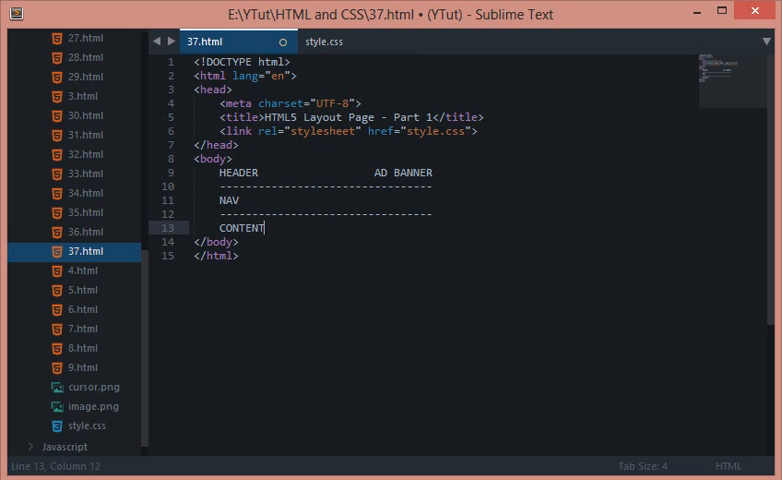
{"action": "type", "text": "| S"}
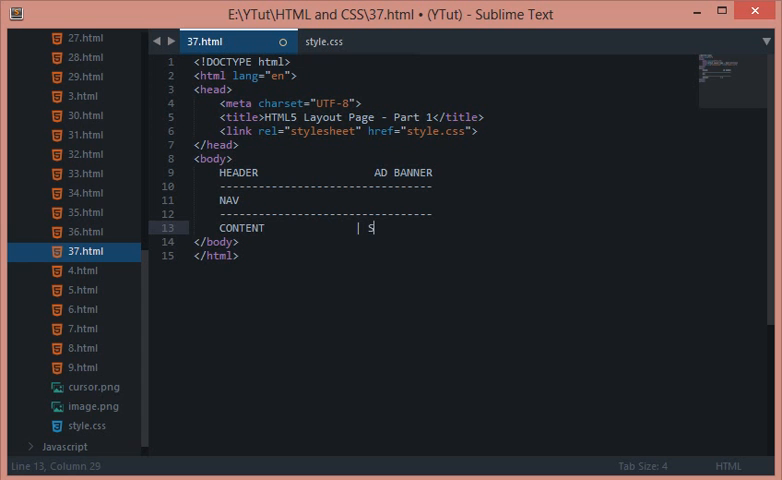
{"action": "type", "text": "LIDER"}
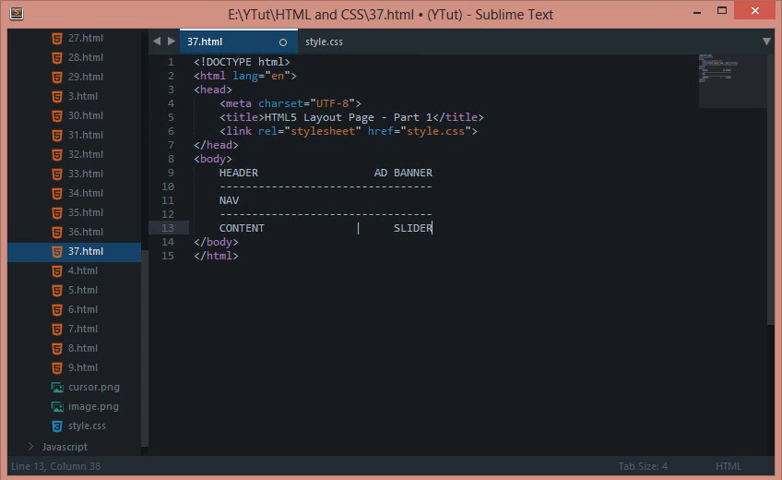
{"action": "key", "text": "Enter"}
{"action": "type", "text": "F"}
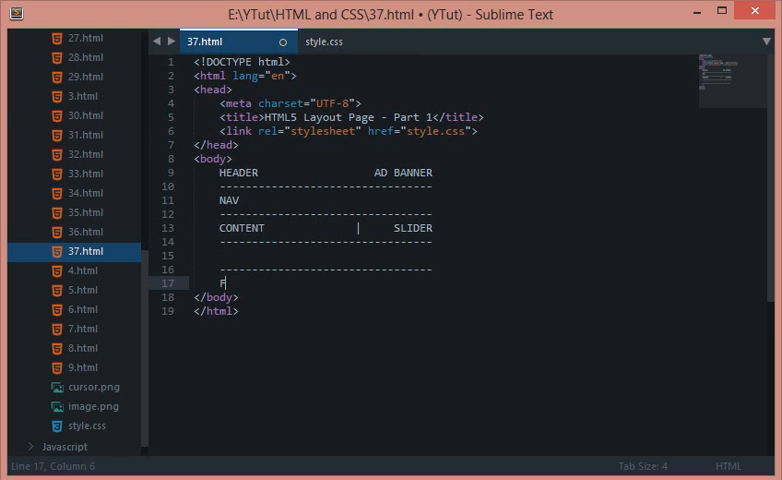
{"action": "type", "text": "OOTER 1 | FOOTER 2 | F"}
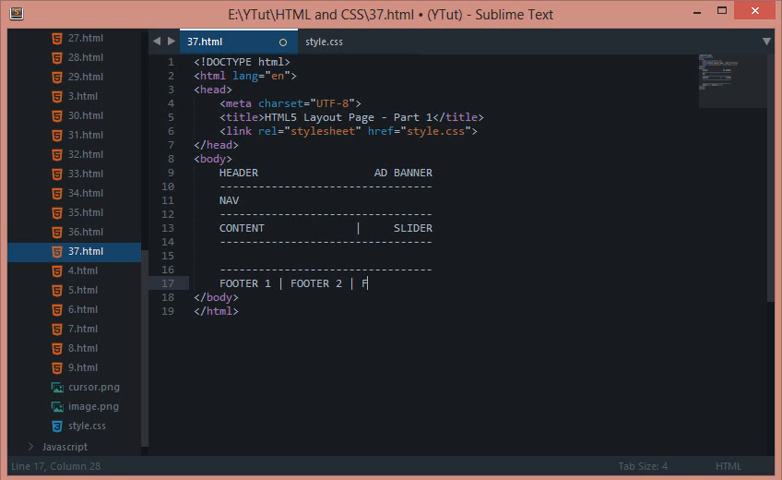
{"action": "type", "text": "OOTER 3"}
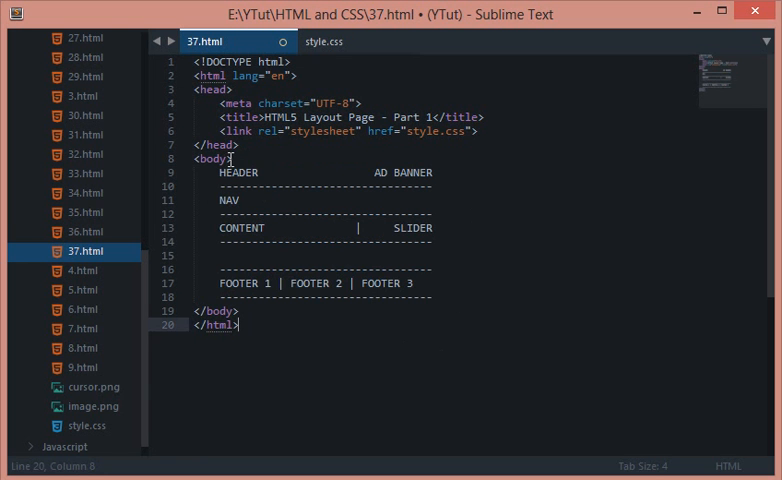
{"action": "left_click", "coordinate": [240, 311]}
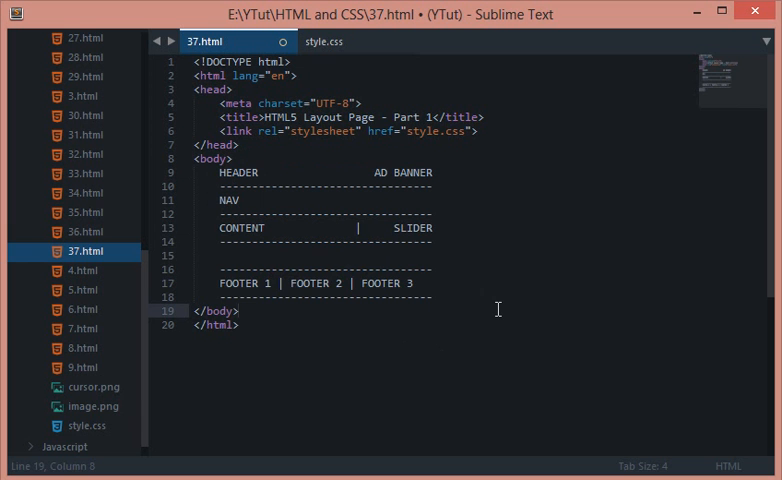
{"action": "mouse_move", "coordinate": [465, 302]}
{"action": "type", "text": "<!--"}
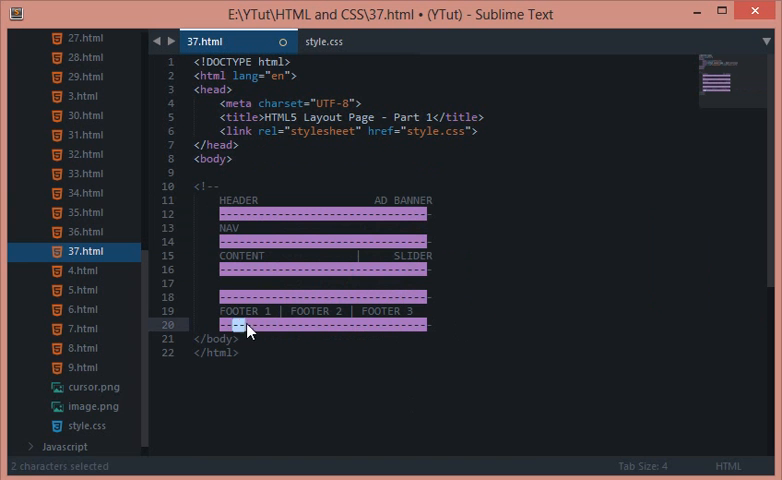
Wrap the sketch in <!-- --> and replace every '--' with '- -' using Replace All
{"action": "key", "text": "ctrl+h"}
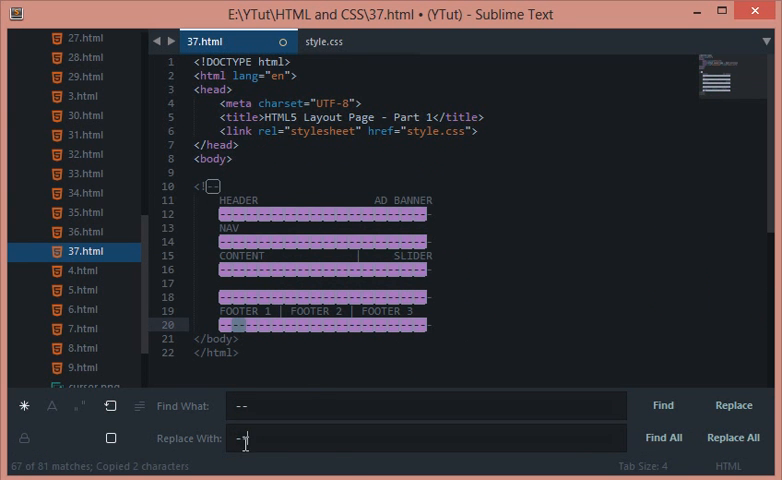
{"action": "left_click", "coordinate": [732, 433]}
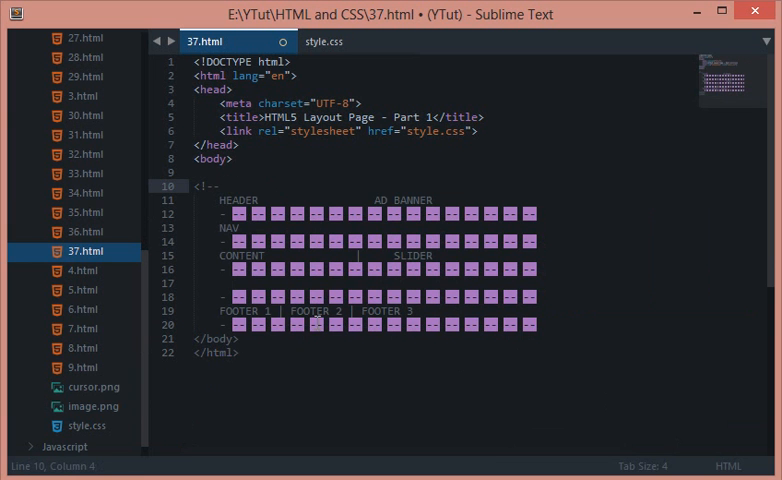
{"action": "key", "text": "ctrl+h"}
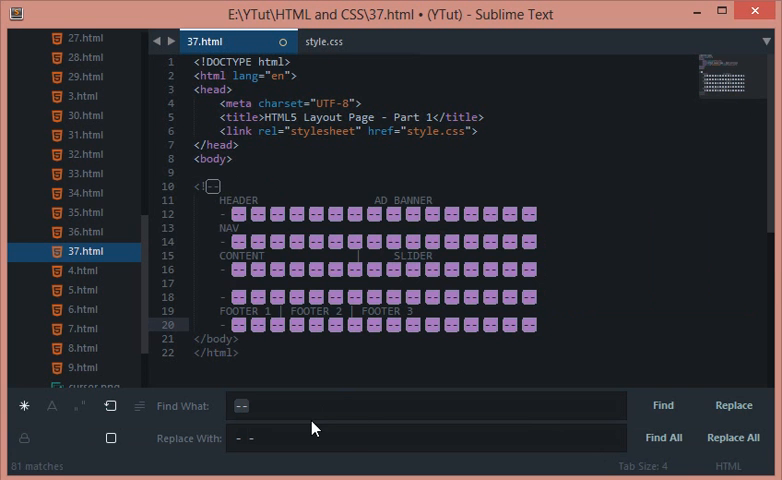
{"action": "left_click", "coordinate": [733, 435]}
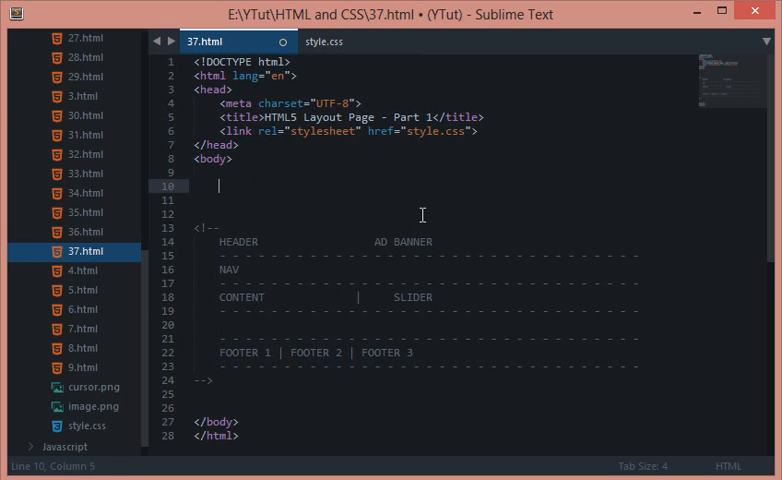
Add the header div, rename HEADER to LOGO, and nest a logo div with logo.png
{"action": "type", "text": "<div id=\"header\">"}
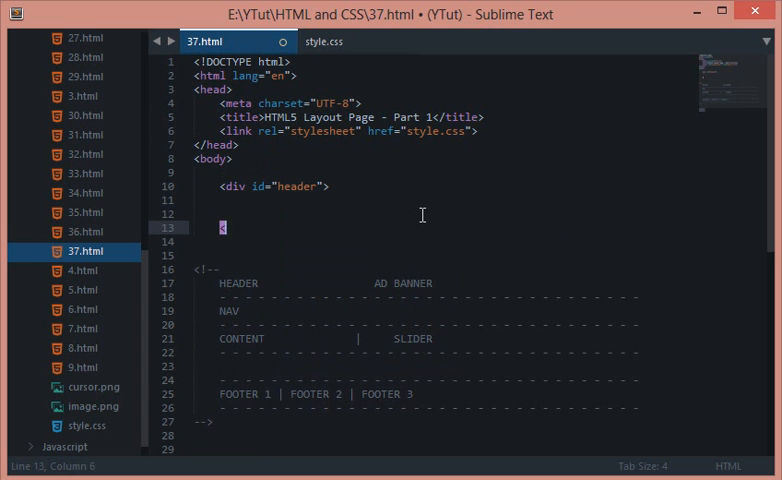
{"action": "type", "text": "</div>"}
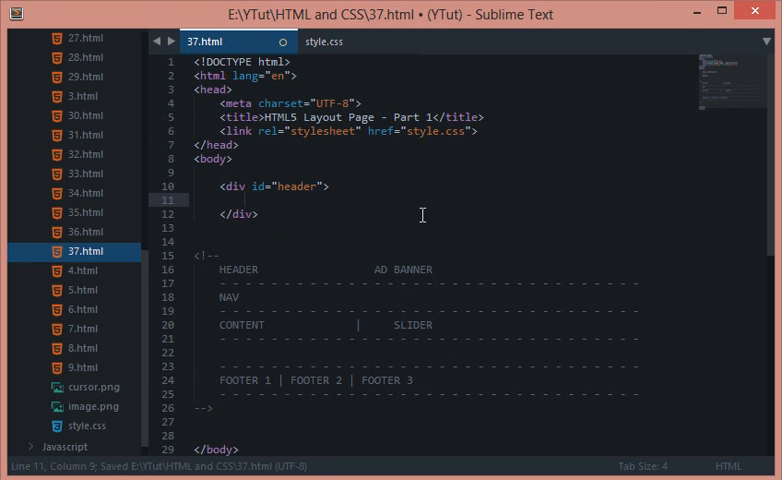
{"action": "double_click", "coordinate": [238, 269]}
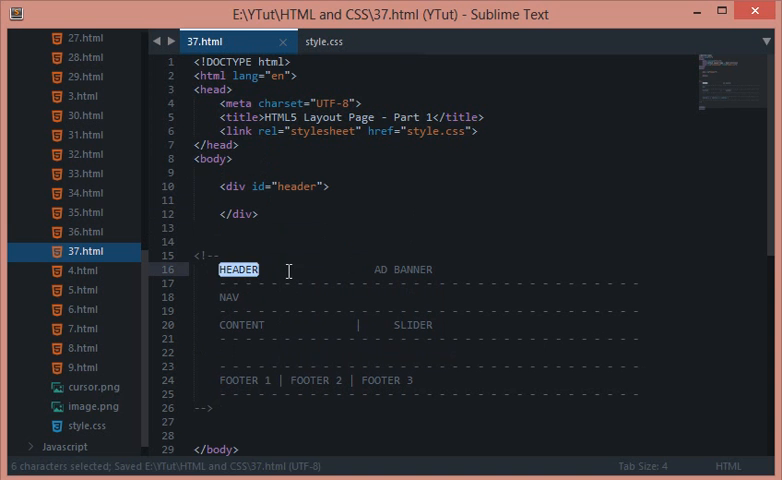
{"action": "type", "text": "LOGO"}
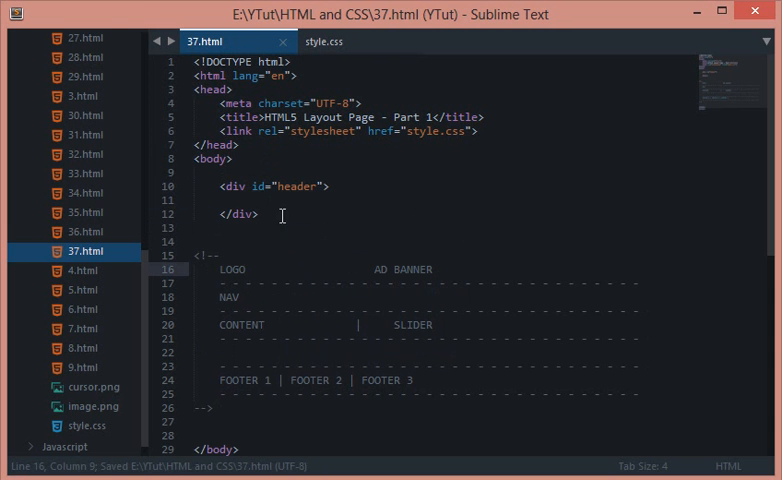
{"action": "type", "text": "<div i"}
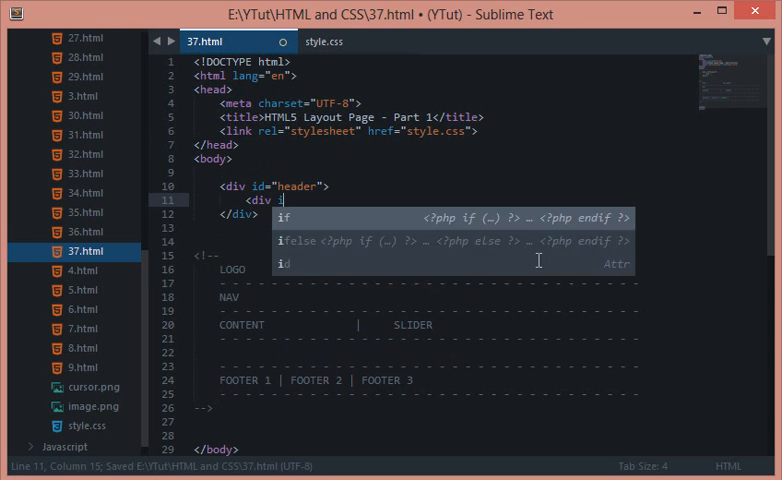
{"action": "type", "text": "id=\"logo\">"}
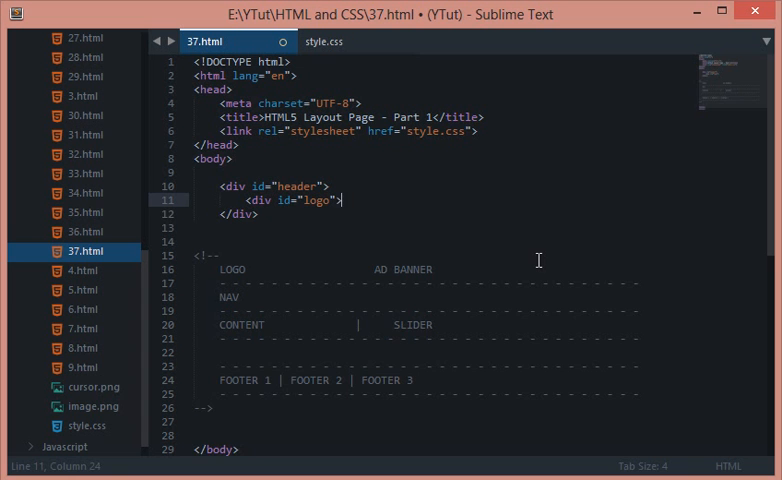
{"action": "type", "text": "<img src=\"lo"}
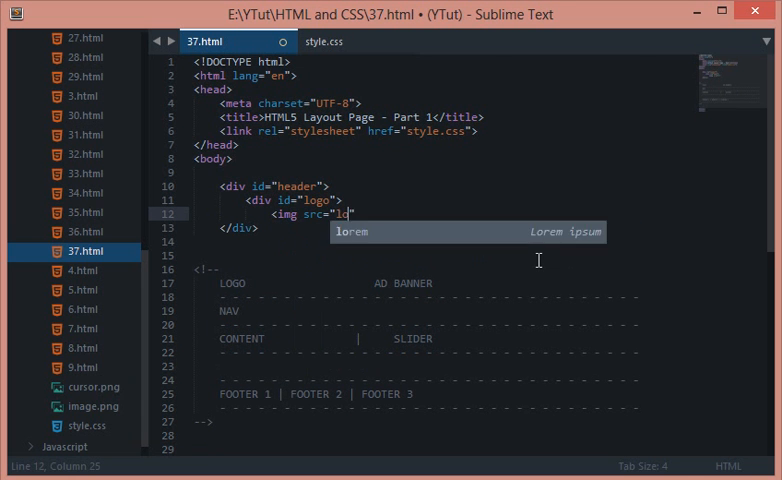
{"action": "type", "text": "go.pnh\""}
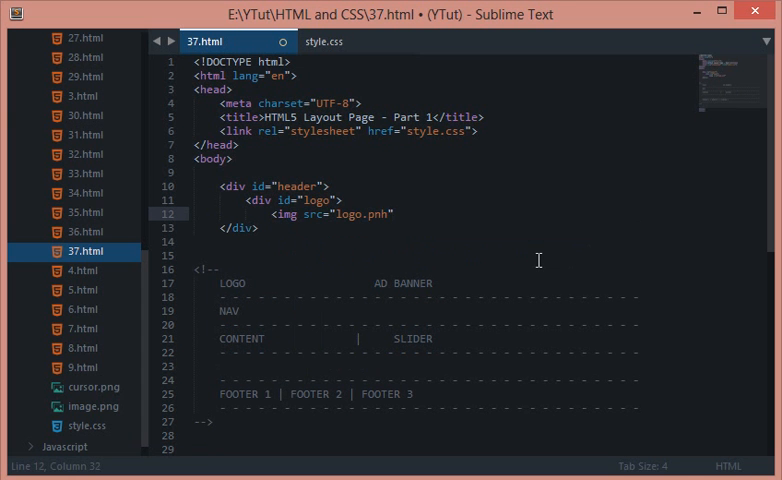
{"action": "key", "text": "BackSpace"}
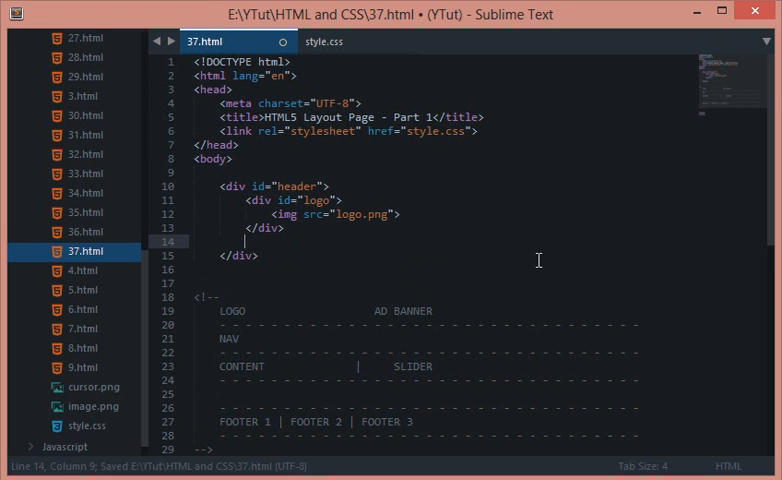
Add an advertisement div holding an ad.png image
{"action": "type", "text": "<div id=\"advertisement\">"}
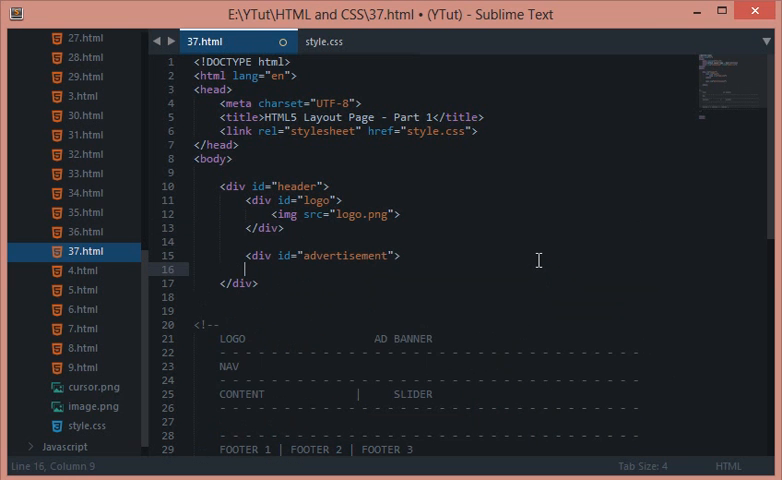
{"action": "type", "text": "<img src=\""}
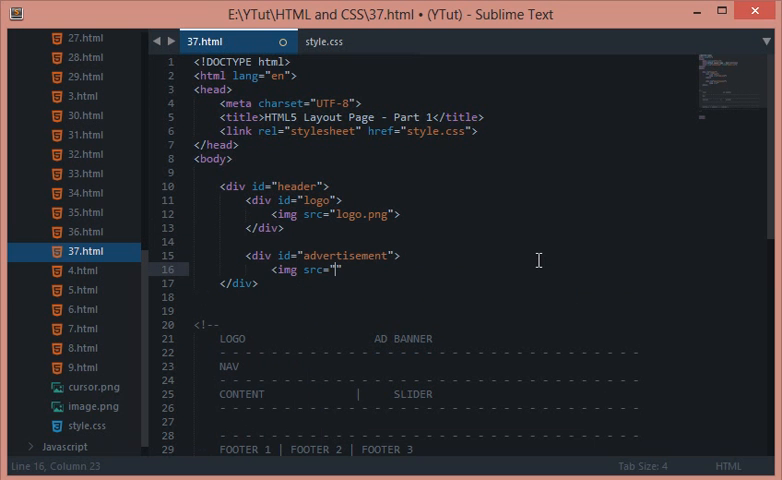
{"action": "type", "text": "ad.png"}
{"action": "type", "text": "</div>"}
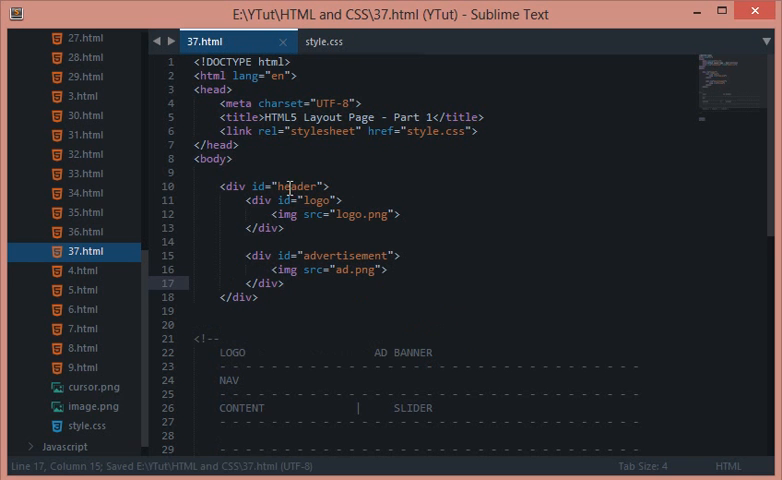
{"action": "left_click", "coordinate": [280, 297]}
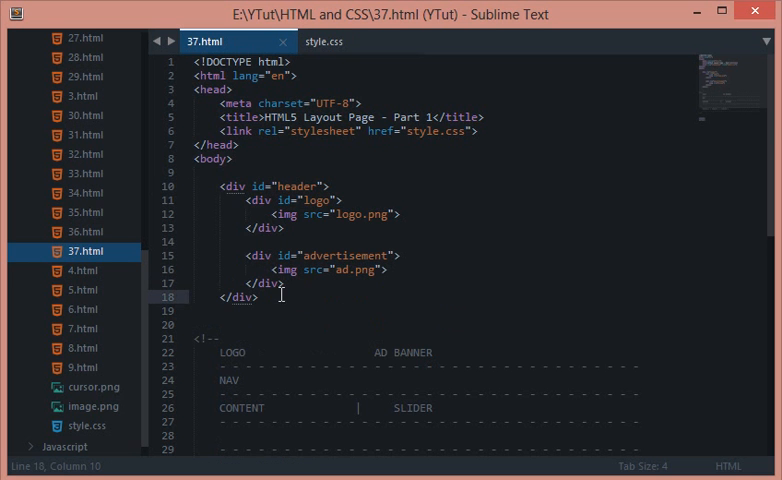
{"action": "scroll", "scroll_direction": "down", "scroll_amount": 3}
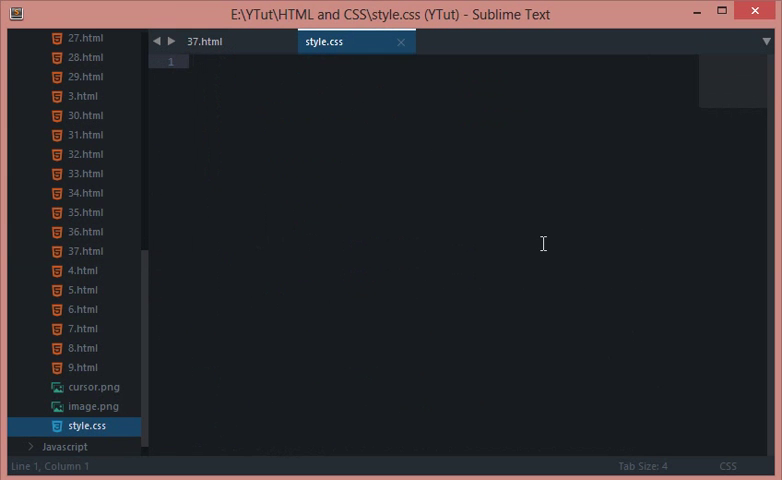
Begin style.css with a '* {' universal selector rule and save
{"action": "type", "text": "* {"}
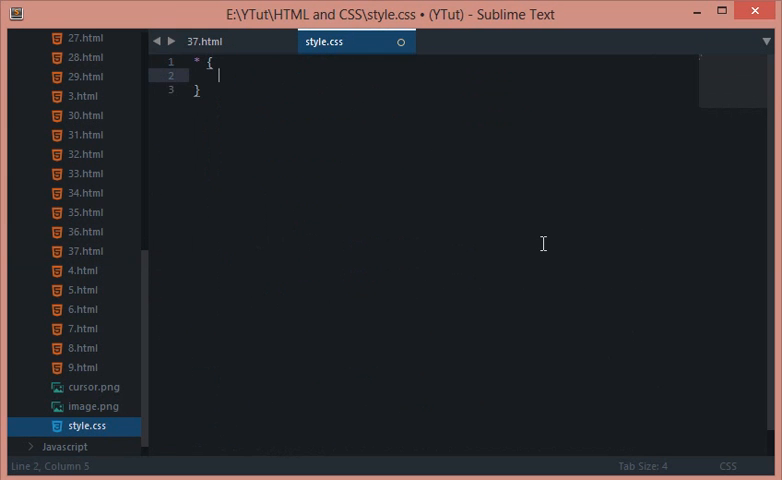
{"action": "key", "text": "ctrl+s"}
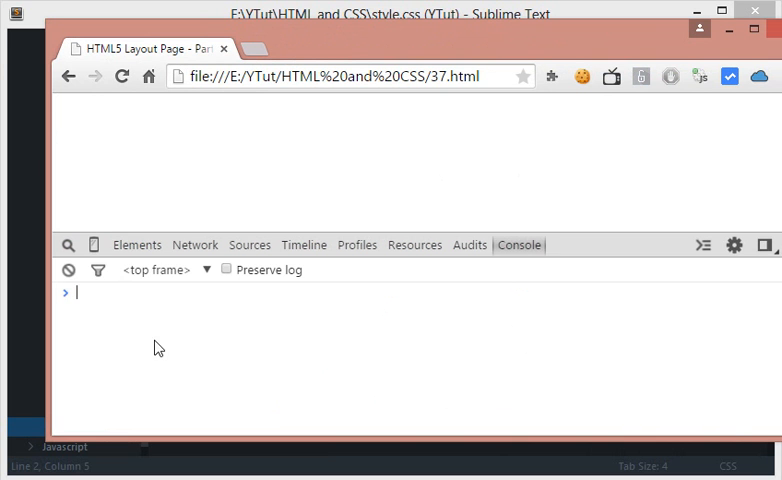
{"action": "left_click", "coordinate": [137, 244]}
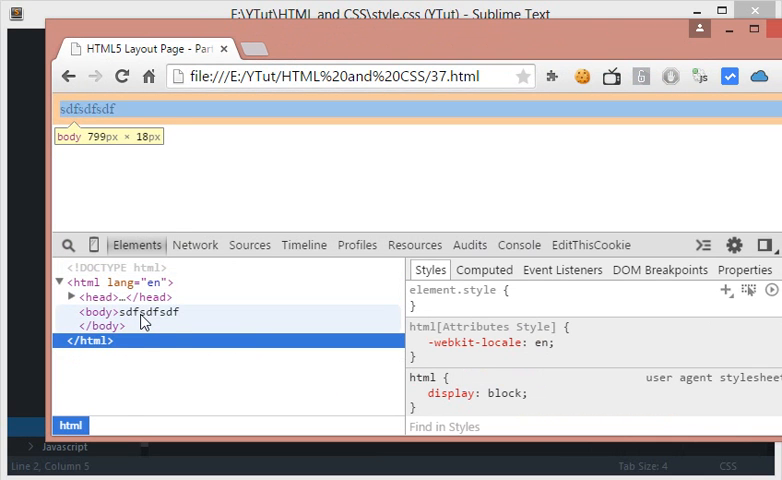
{"action": "left_click", "coordinate": [96, 311]}
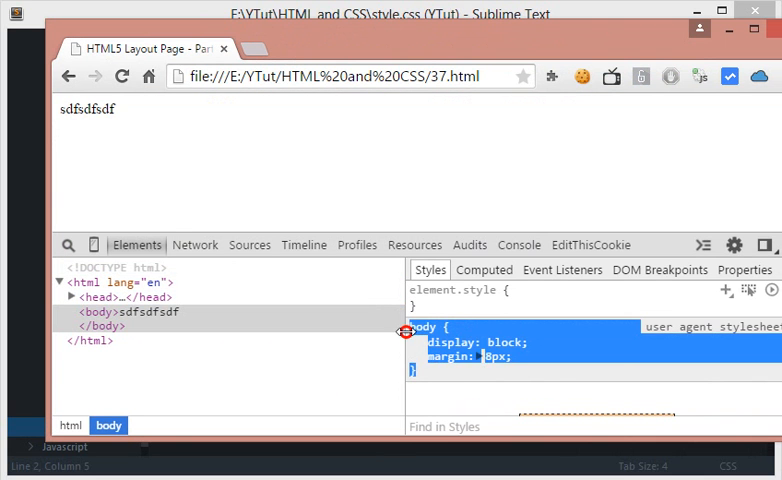
{"action": "left_click", "coordinate": [422, 327]}
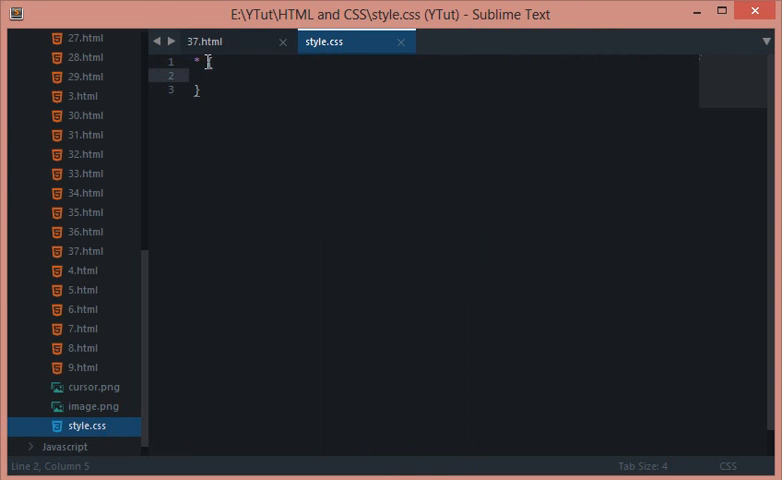
Add 'margin: 0;' and a padding declaration inside the * rule
{"action": "type", "text": "{"}
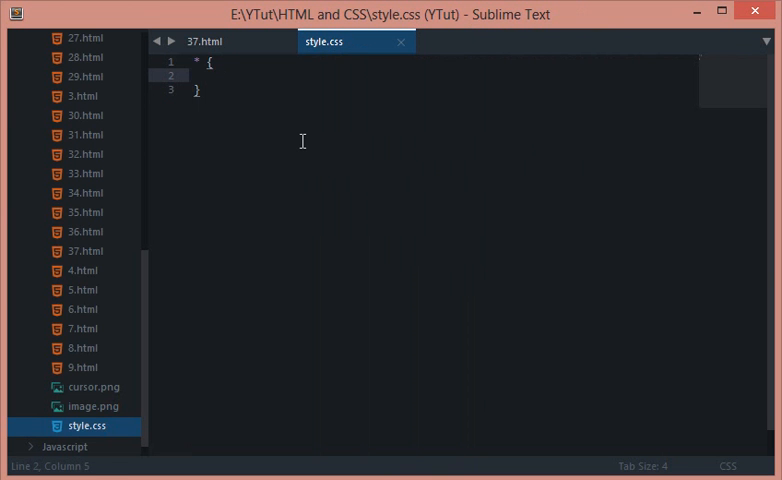
{"action": "type", "text": "margin: ;"}
{"action": "type", "text": "padding"}
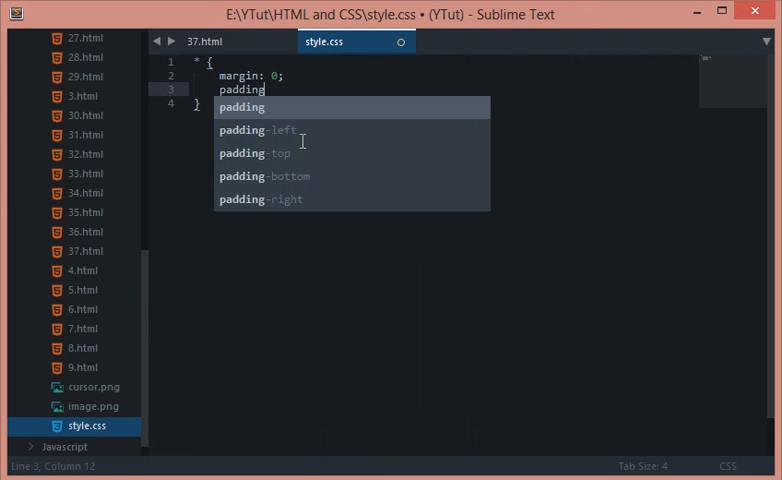
{"action": "type", "text": ": 0;"}
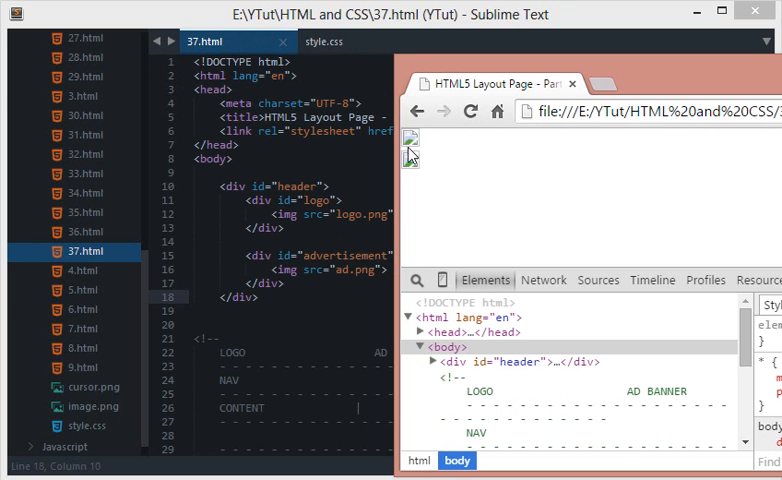
{"action": "mouse_move", "coordinate": [409, 162]}
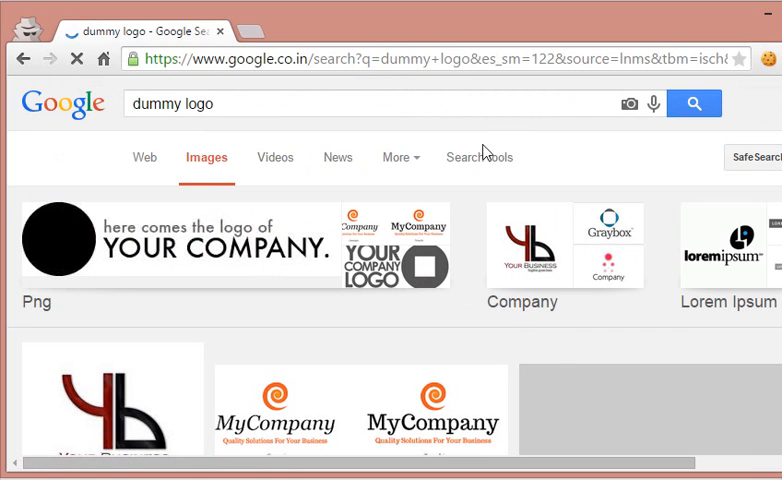
Filter the dummy logo results, open the Case Dummy logo, and use its URL as src
{"action": "left_click", "coordinate": [479, 157]}
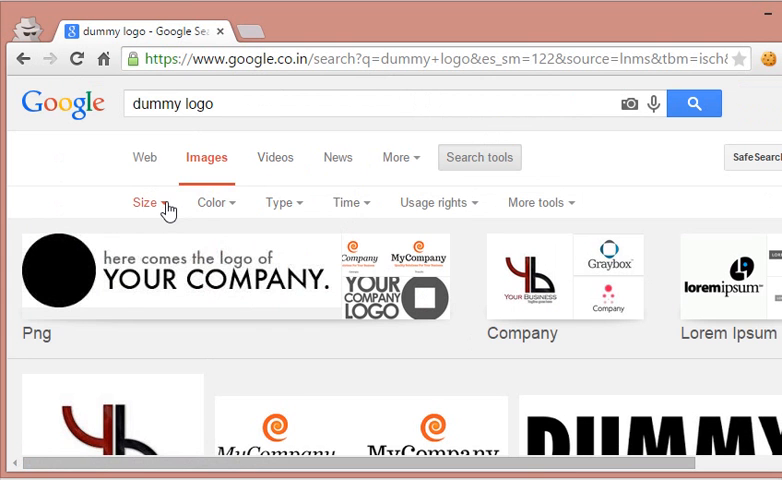
{"action": "left_click", "coordinate": [216, 202]}
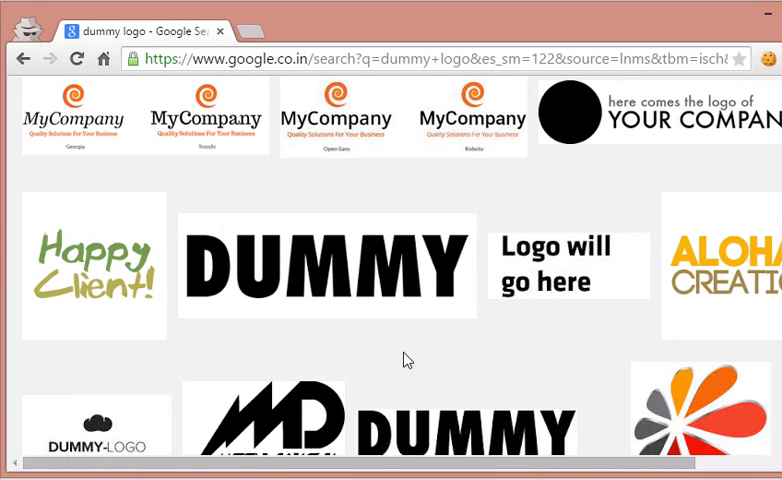
{"action": "scroll", "scroll_direction": "down", "scroll_amount": 3}
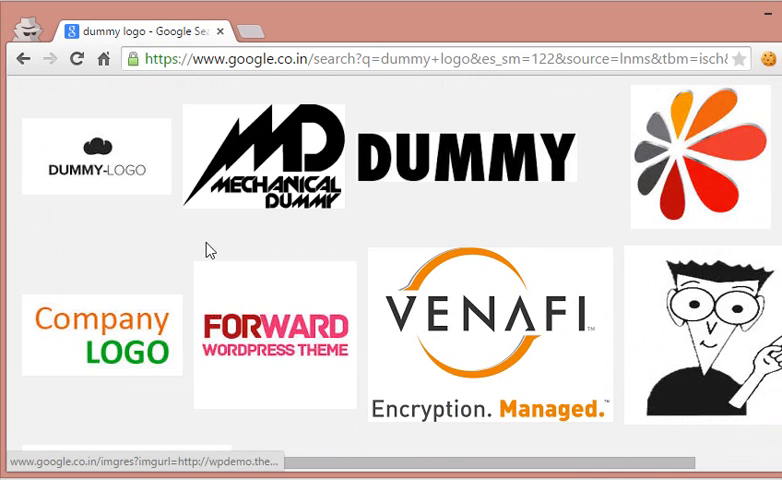
{"action": "scroll", "scroll_direction": "down", "scroll_amount": 3}
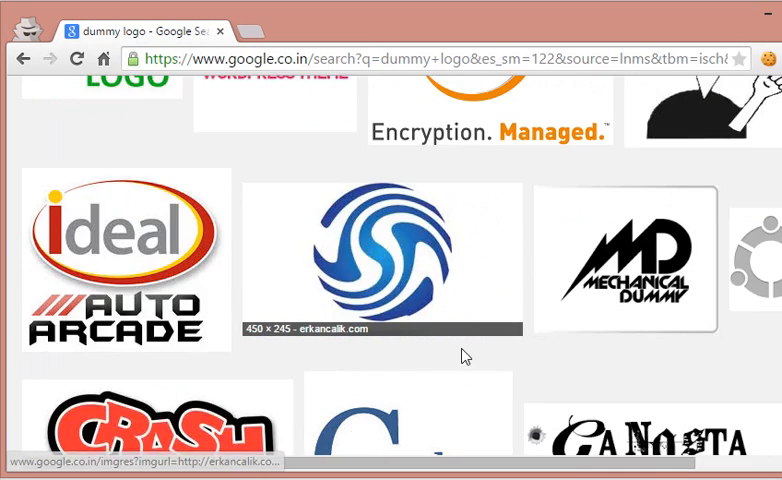
{"action": "scroll", "scroll_direction": "down", "scroll_amount": 3}
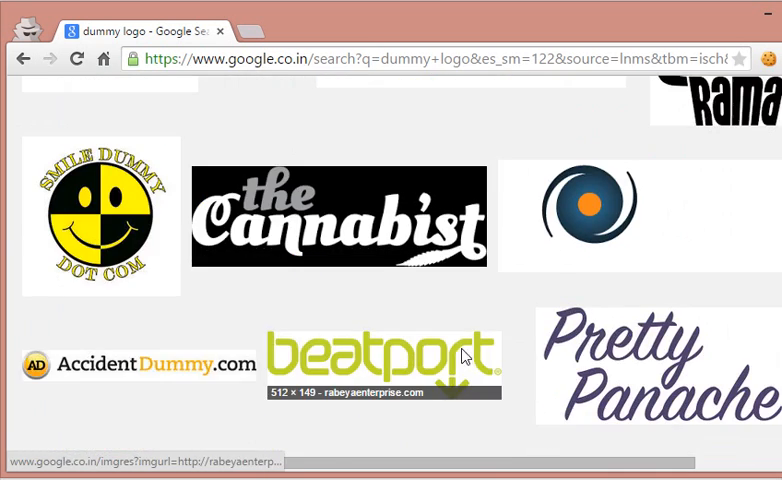
{"action": "scroll", "scroll_direction": "down", "scroll_amount": 3}
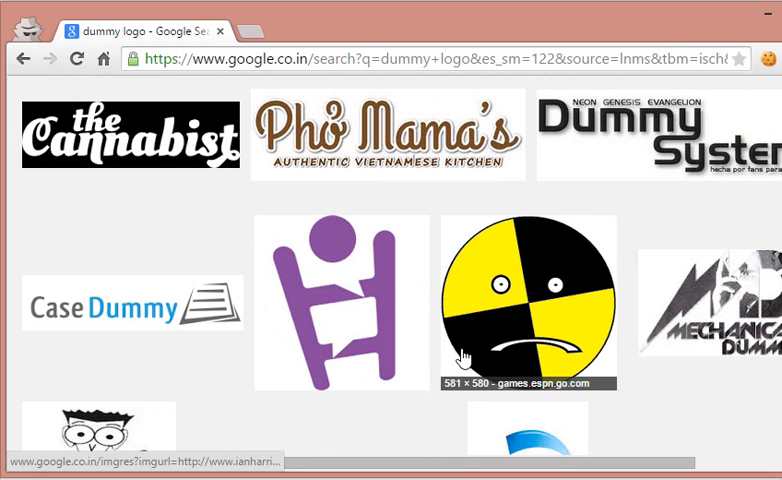
{"action": "left_click", "coordinate": [129, 303]}
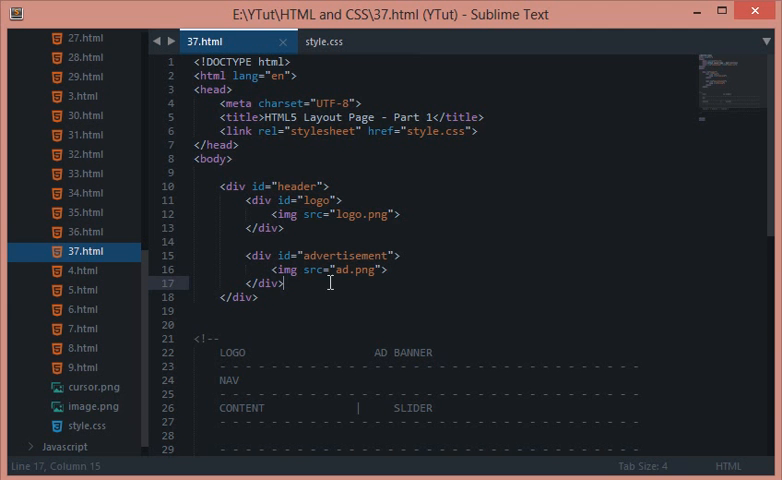
{"action": "type", "text": "http://www.casedummy.com/images/case-dummy-logo.png"}
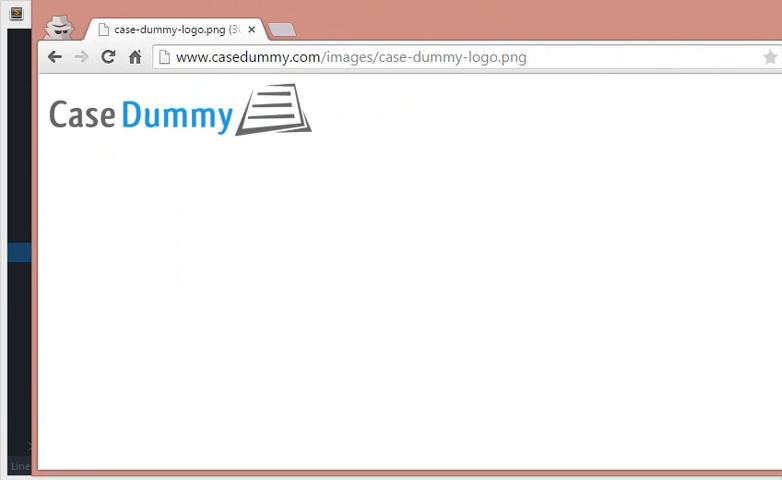
{"action": "mouse_move", "coordinate": [297, 22]}
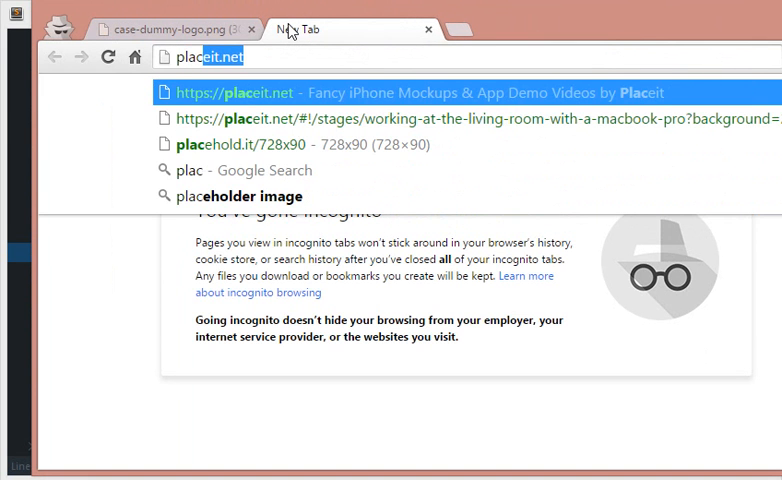
Load placehold.it, try a 1323x size, then set the address back to 728x90
{"action": "type", "text": "placeholder."}
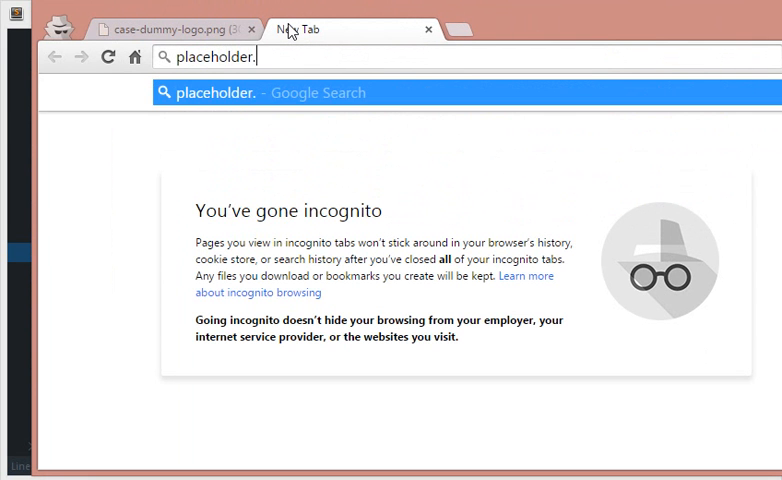
{"action": "type", "text": "placehold.it/728x90"}
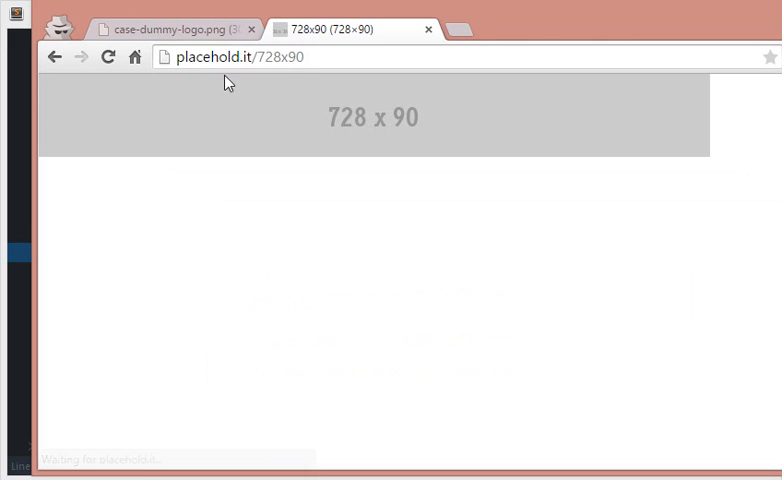
{"action": "left_click", "coordinate": [242, 57]}
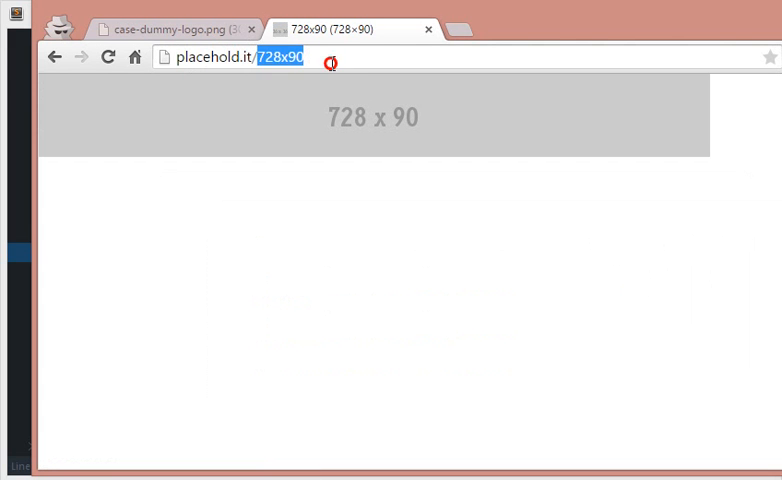
{"action": "type", "text": "/1323x"}
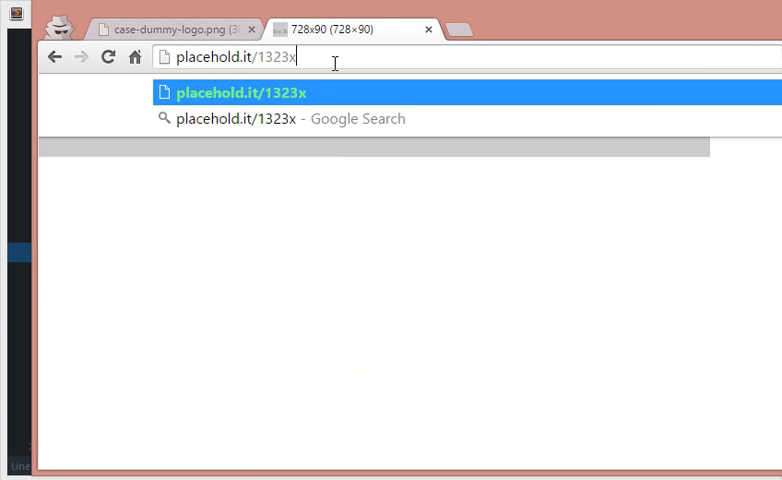
{"action": "key", "text": "Enter"}
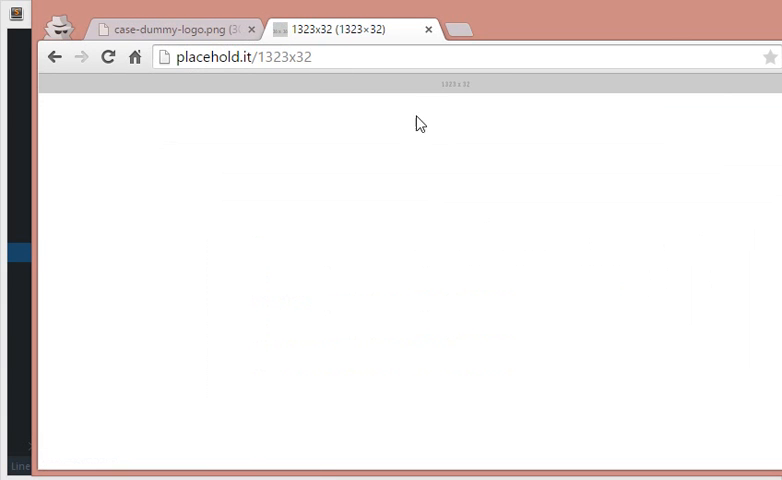
{"action": "left_click", "coordinate": [262, 57]}
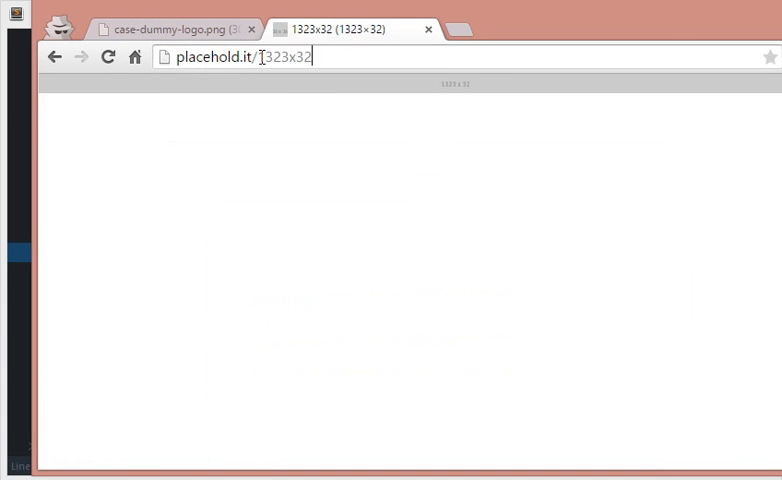
{"action": "double_click", "coordinate": [288, 57]}
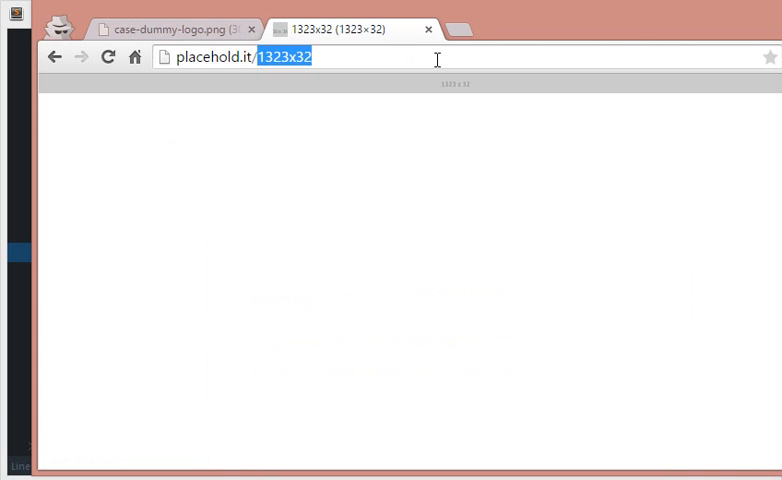
{"action": "type", "text": "728x90"}
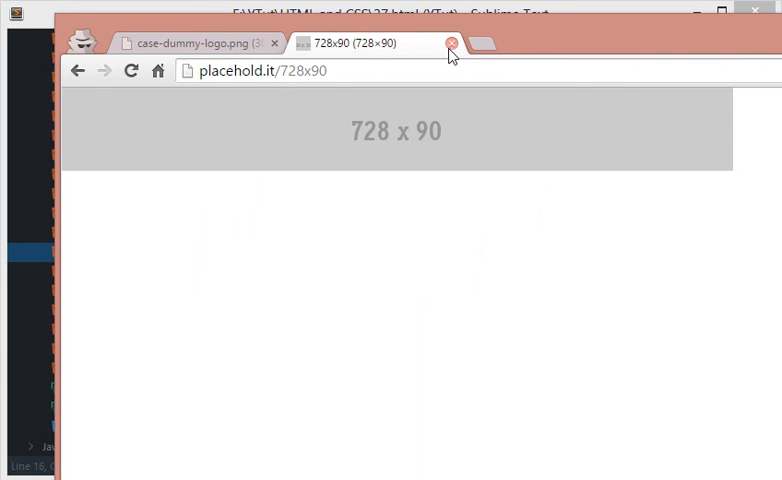
Close the placeholder tab and check the page showing the logo and 728x90 banner
{"action": "left_click", "coordinate": [448, 43]}
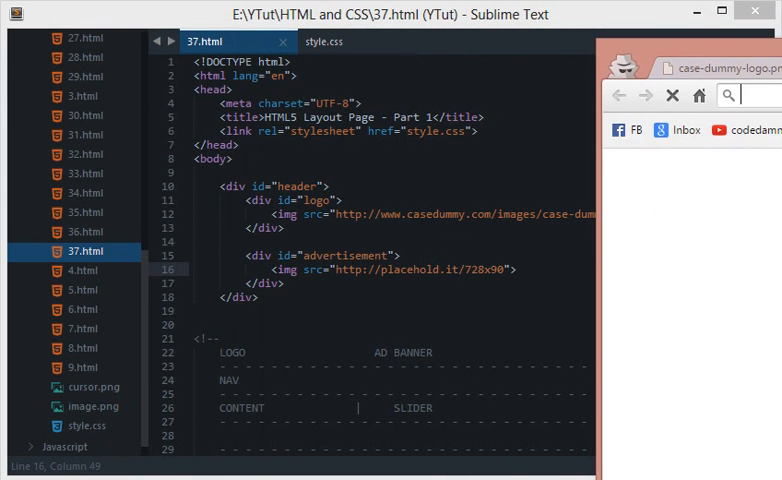
{"action": "left_click", "coordinate": [758, 95]}
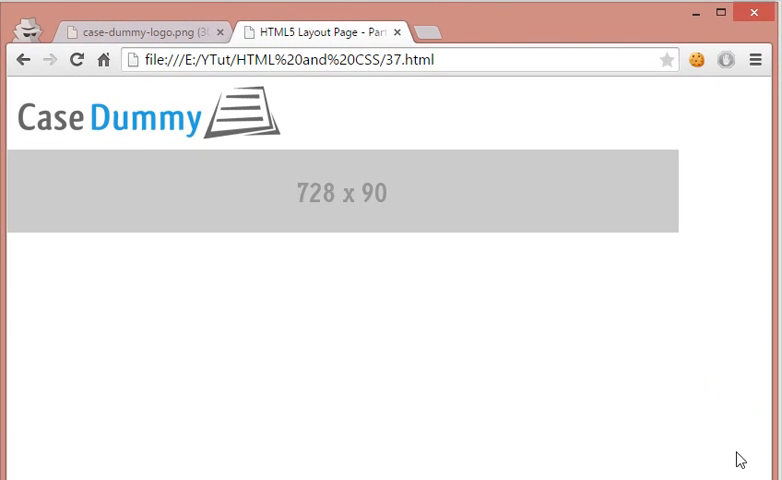
{"action": "mouse_move", "coordinate": [307, 189]}
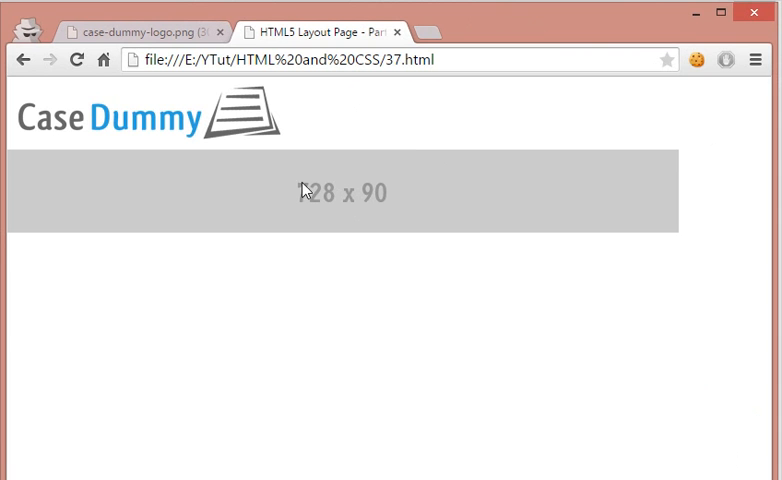
{"action": "mouse_move", "coordinate": [600, 87]}
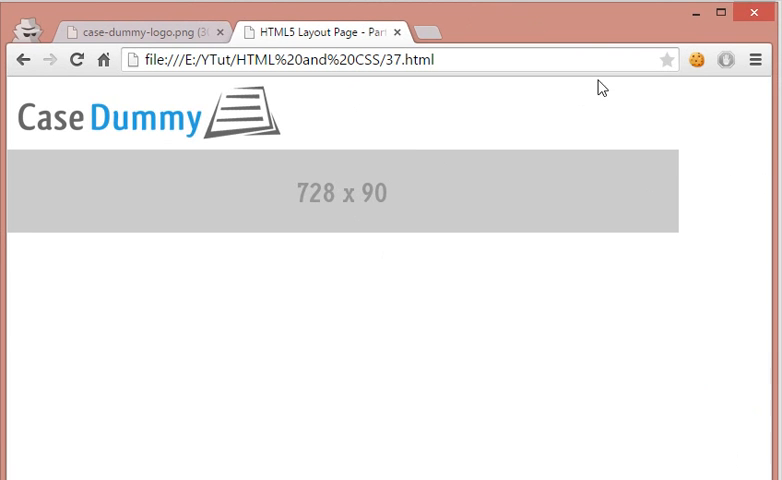